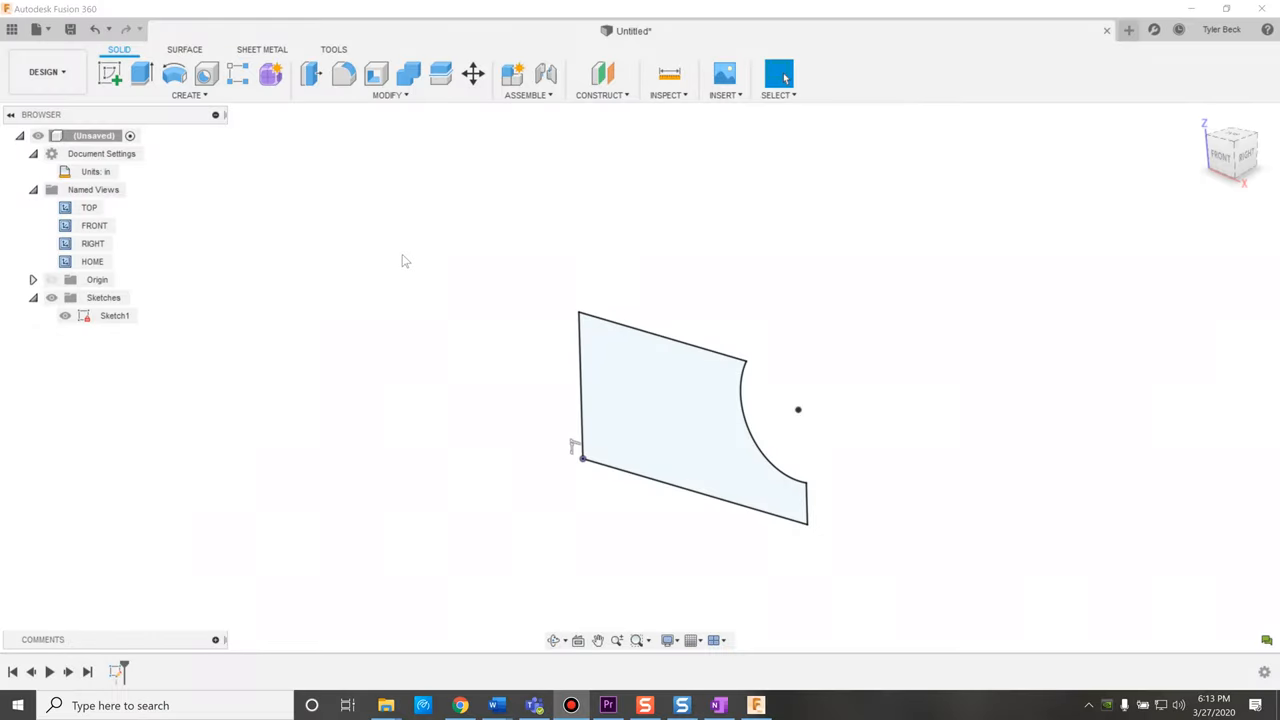
pyautogui.moveTo(155, 606)
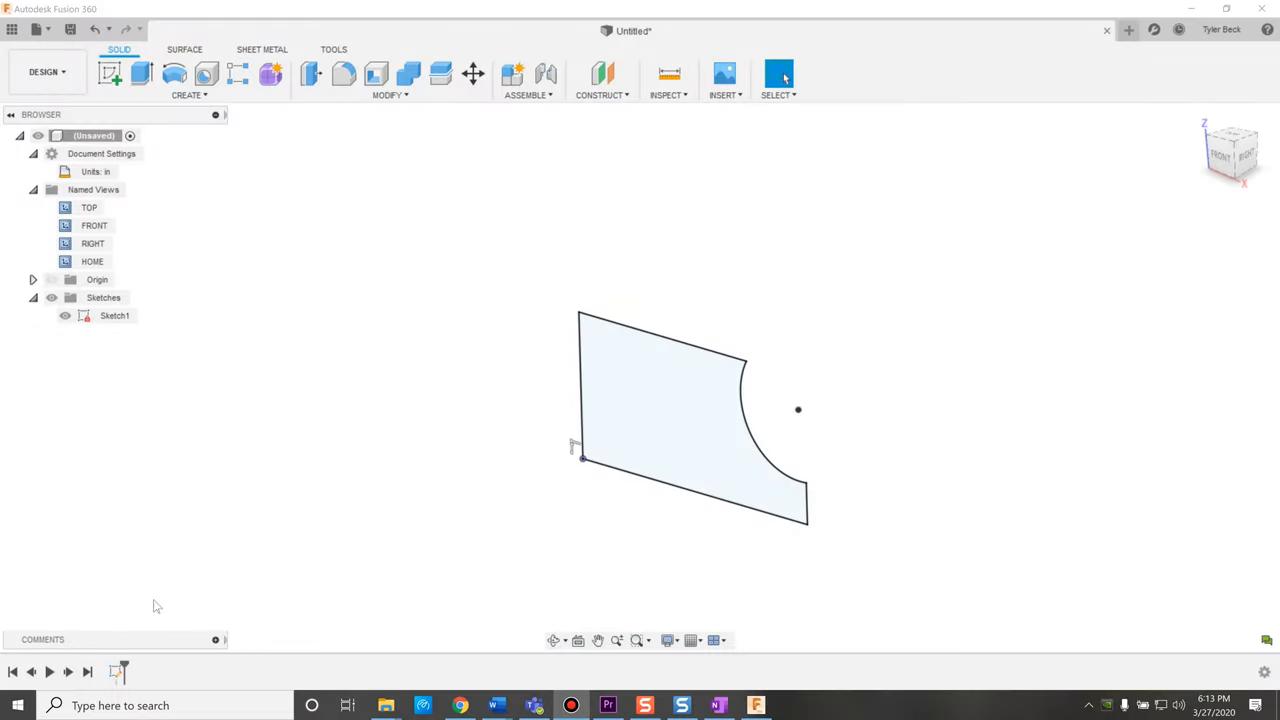
# Step: Open the context menu for Sketch1 in the timeline
pyautogui.rightClick(114, 315)
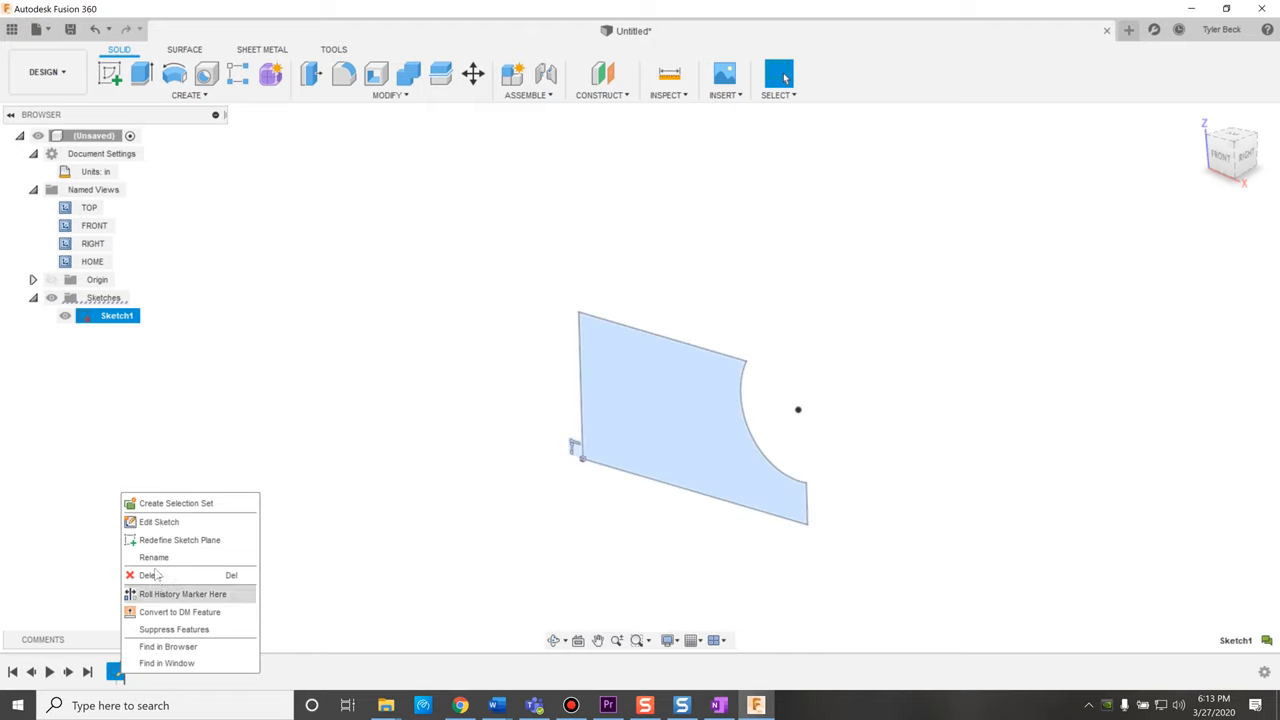
# Step: Edit Sketch1, rotate all its entities by -90 degrees about Z, and finish the sketch
pyautogui.click(158, 521)
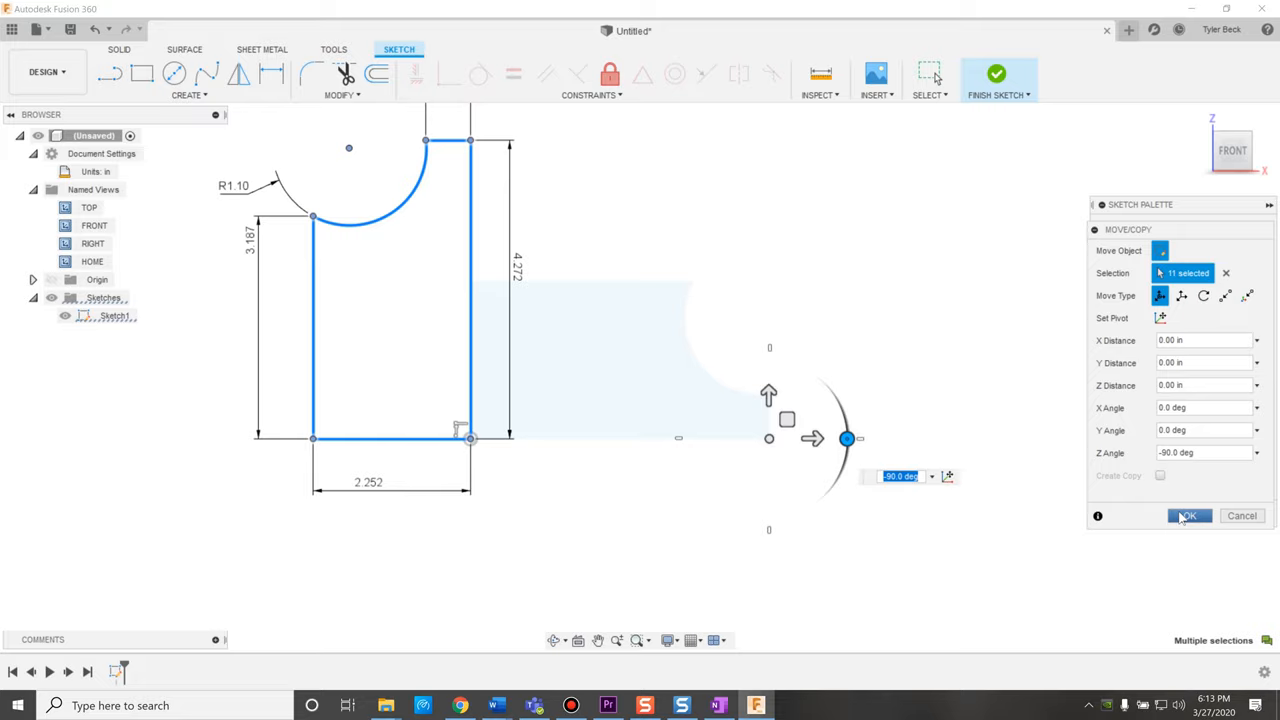
pyautogui.click(1188, 515)
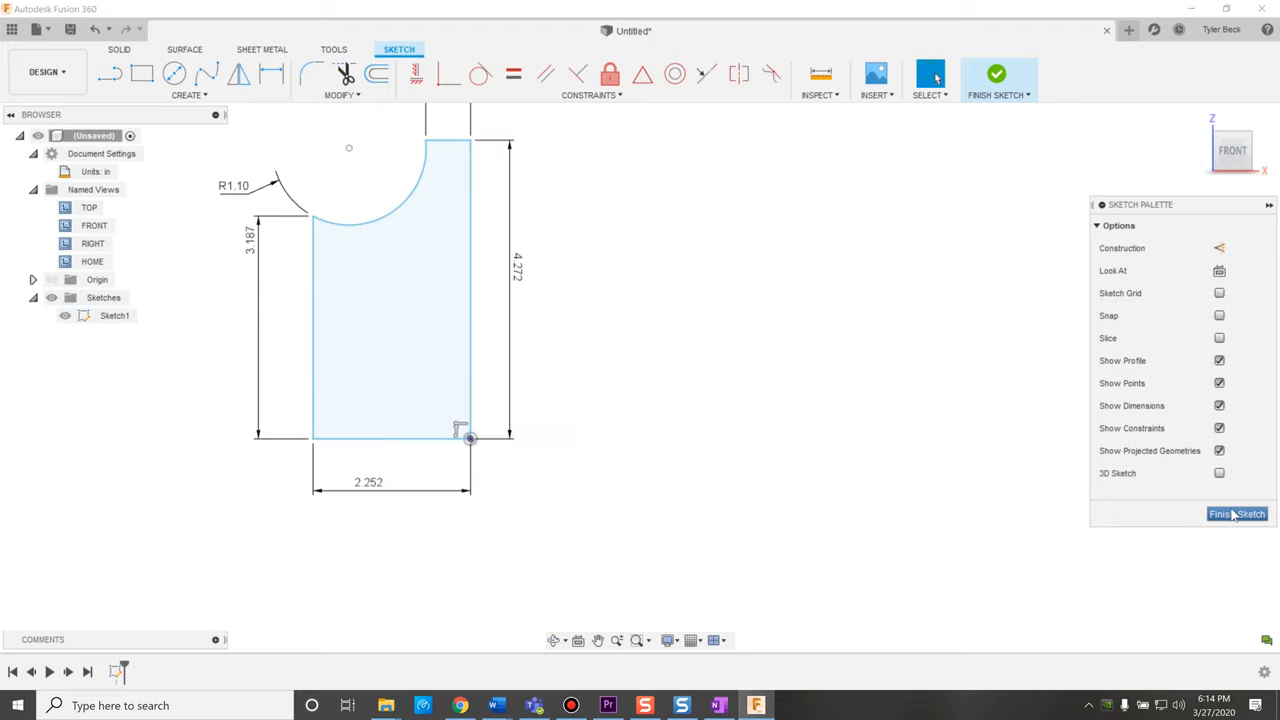
pyautogui.click(1237, 513)
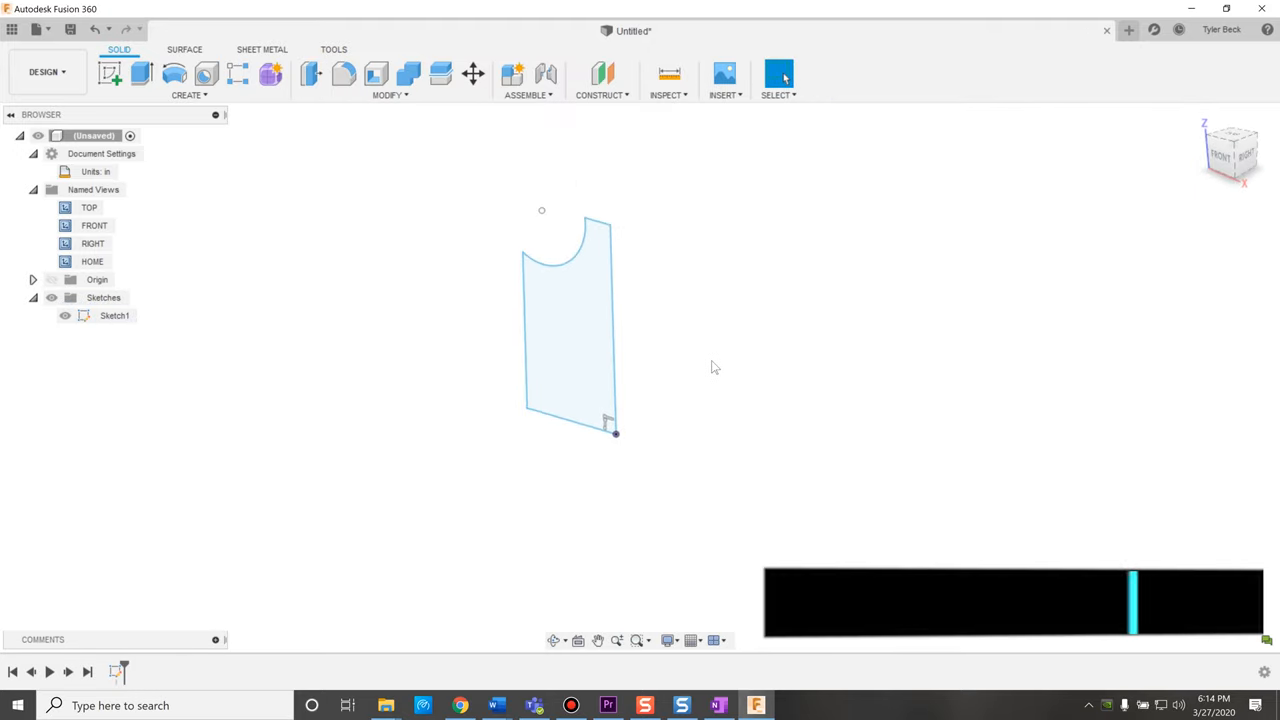
# Step: Extrude the upright Sketch1 profile into a new solid body
pyautogui.click(141, 74)
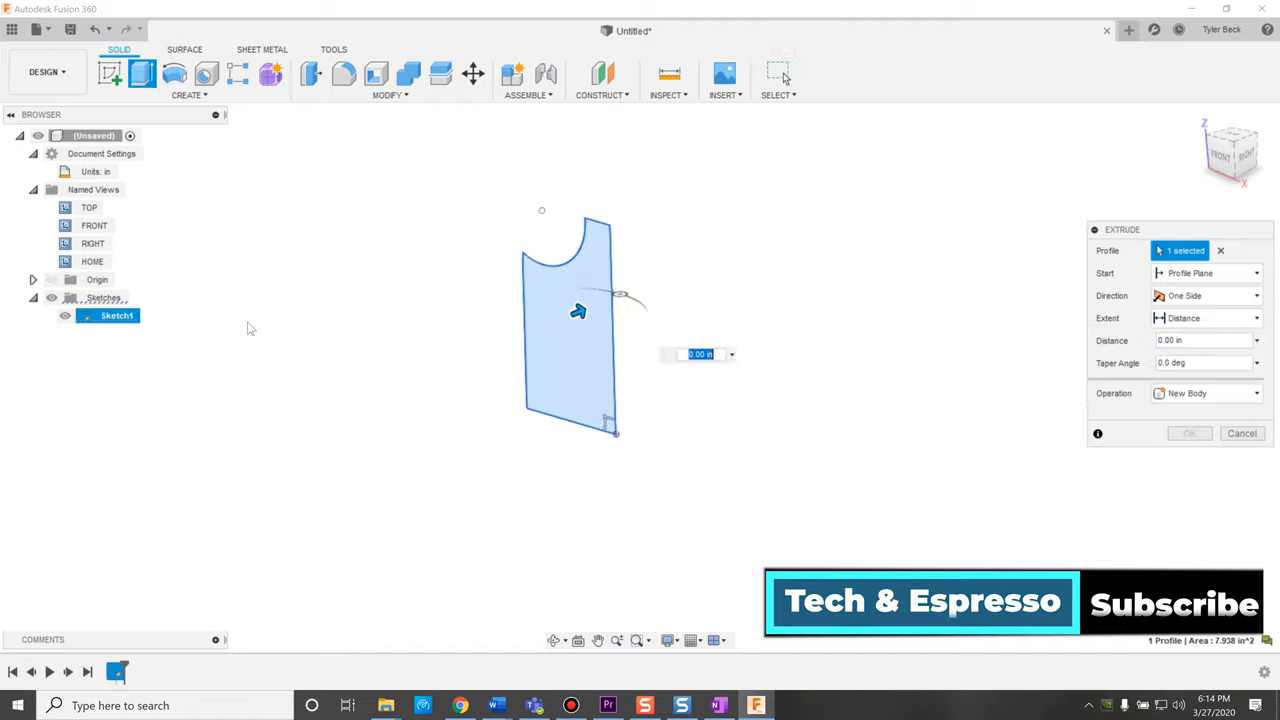
pyautogui.click(1189, 433)
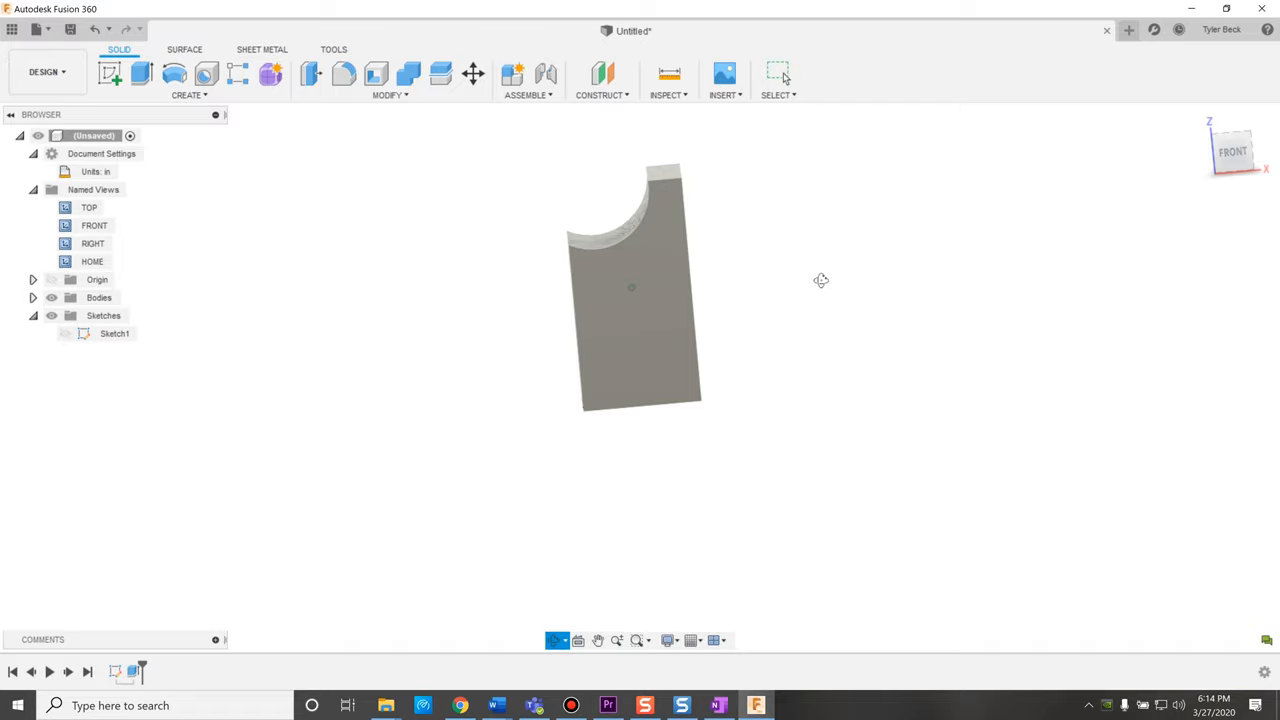
# Step: Set the current straight-on view as the model's Top view via the ViewCube menu
pyautogui.click(778, 74)
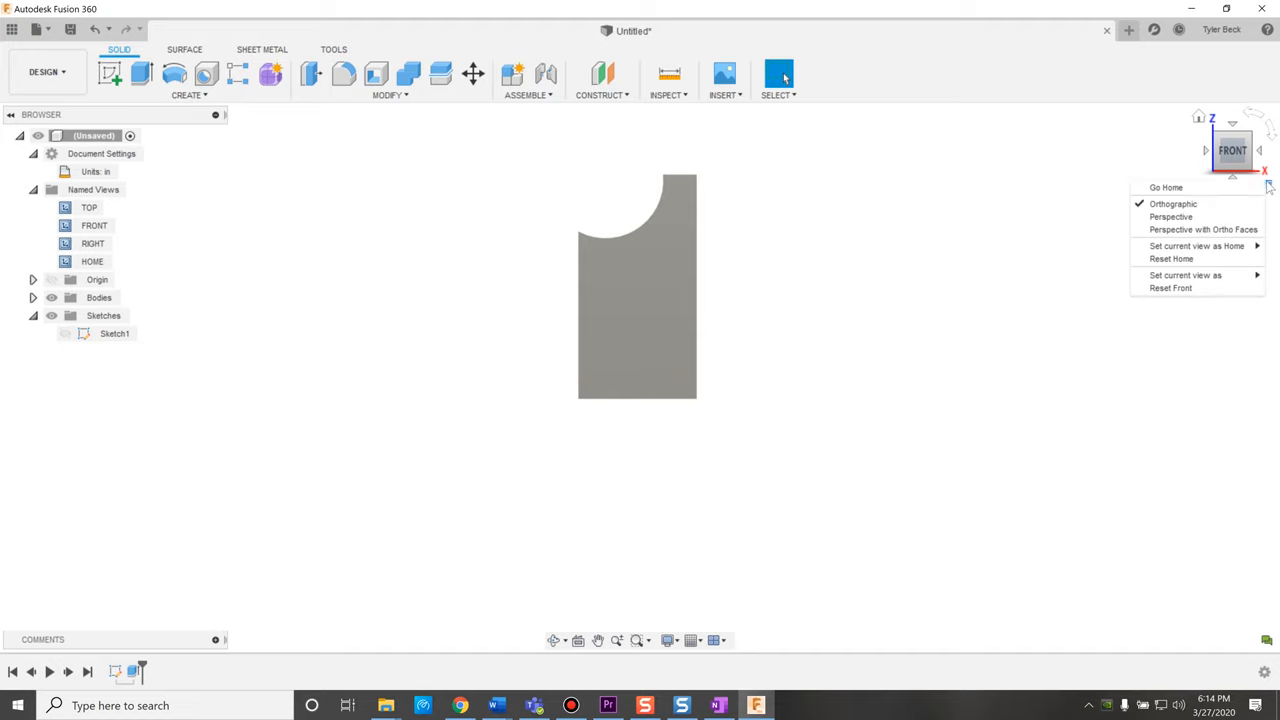
pyautogui.moveTo(1195, 275)
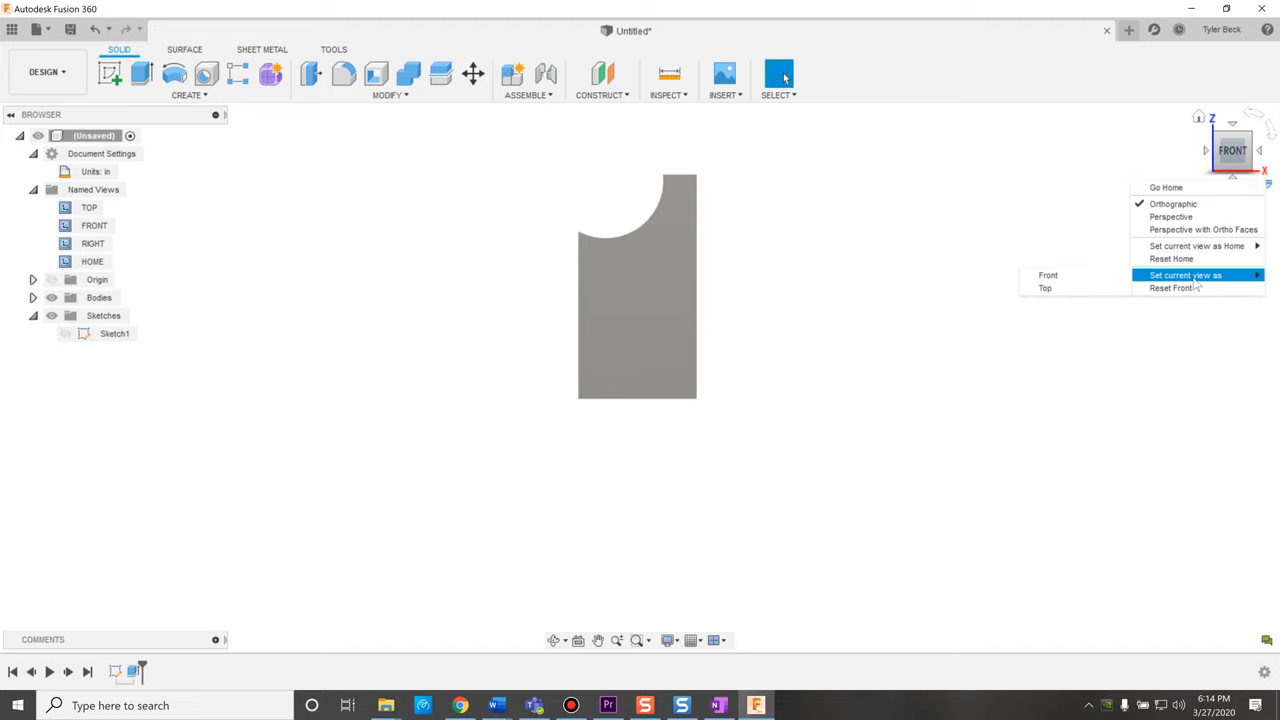
pyautogui.moveTo(1135, 275)
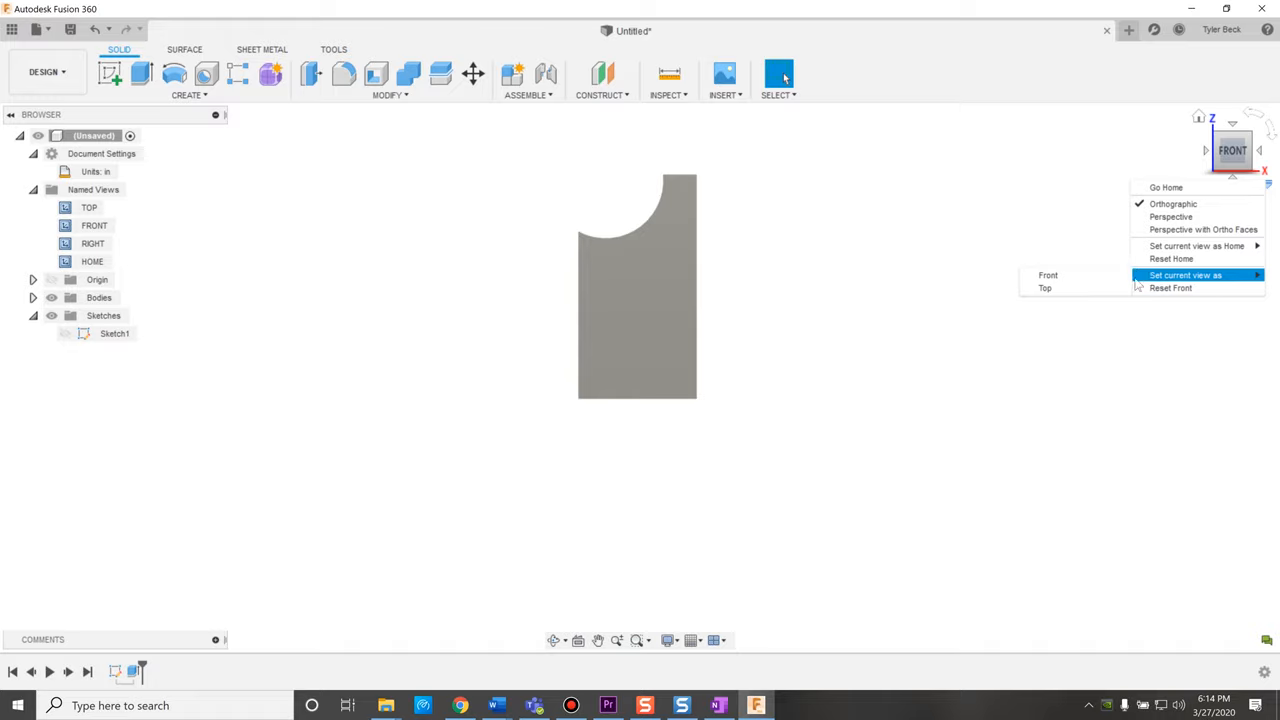
pyautogui.click(1044, 288)
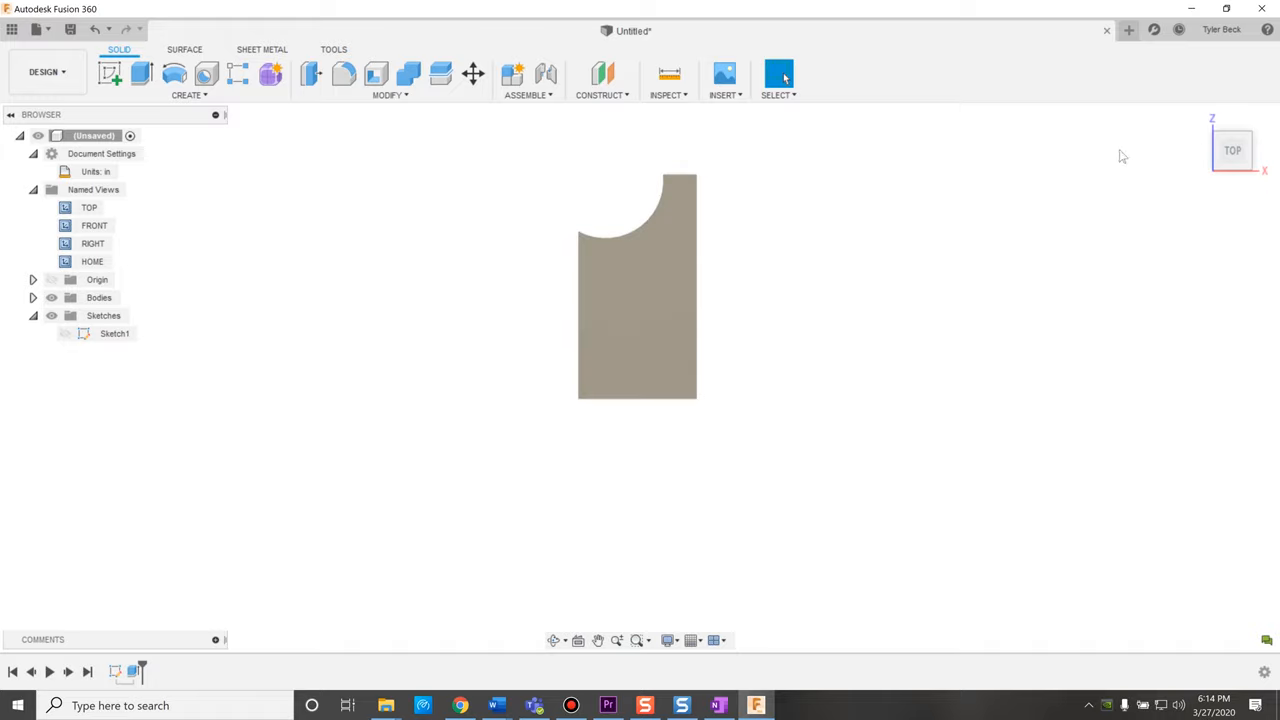